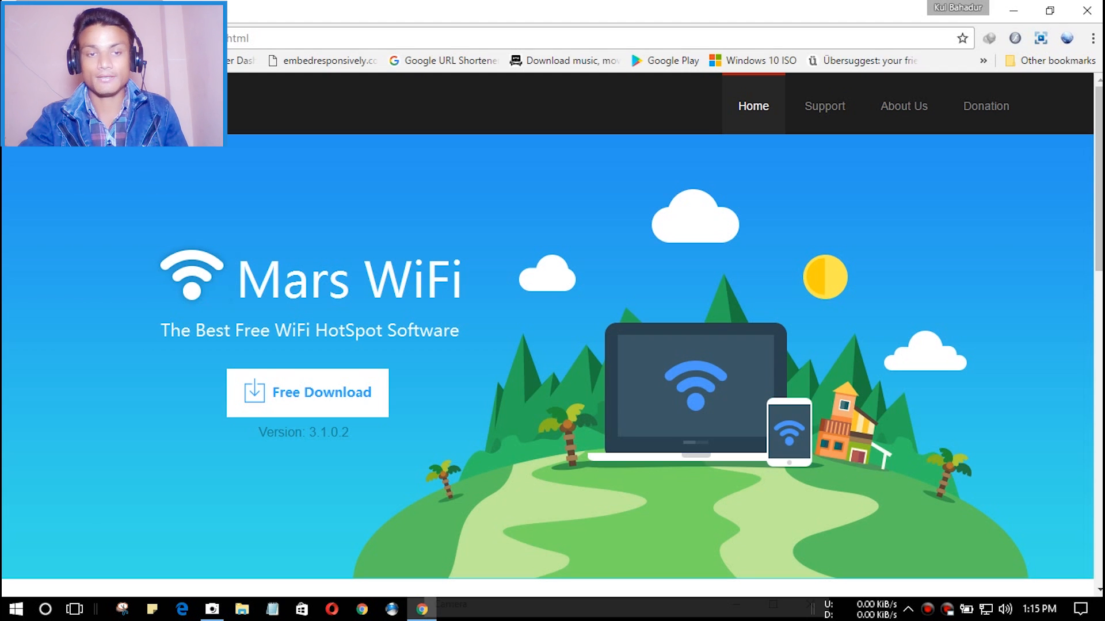
# Download the Mars WiFi installer via Free Download on the Mars WiFi homepage.
pyautogui.scroll(-3)
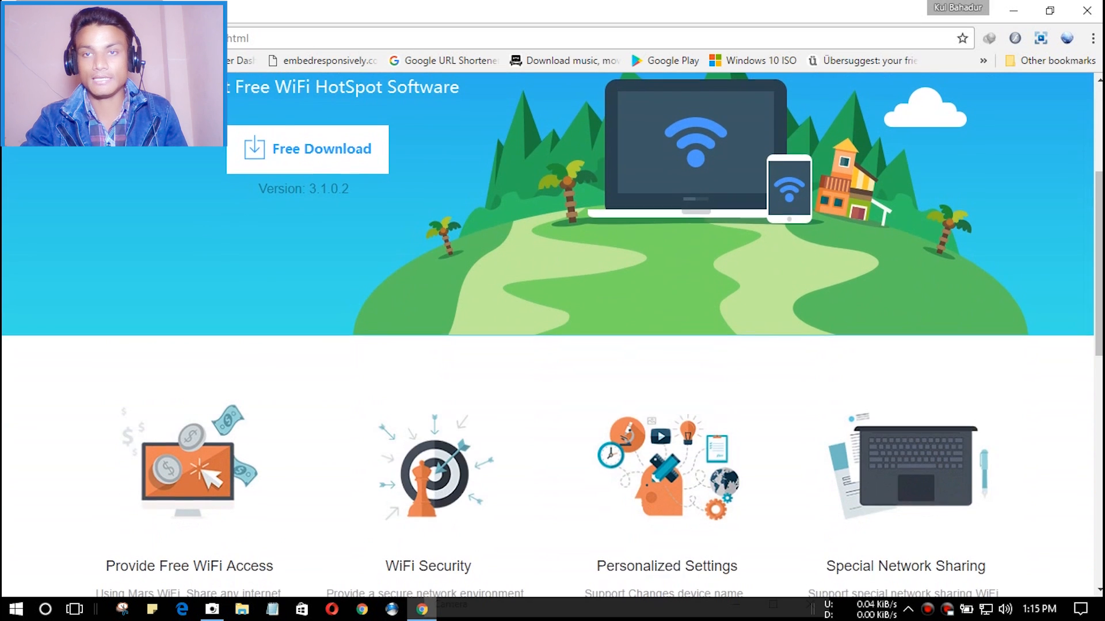
pyautogui.scroll(3)
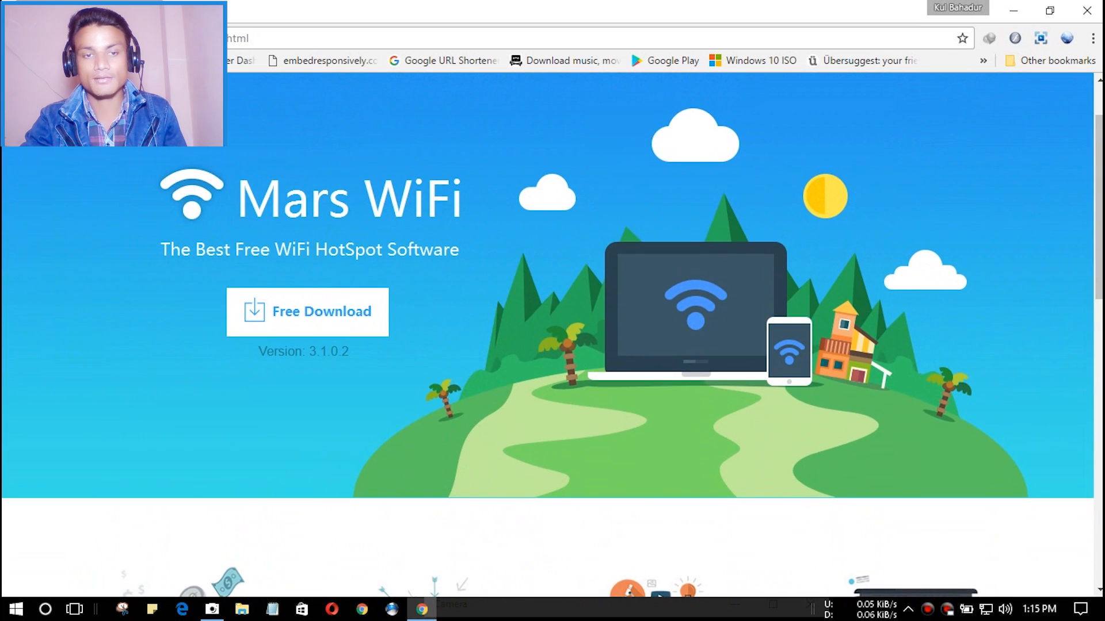
pyautogui.click(307, 311)
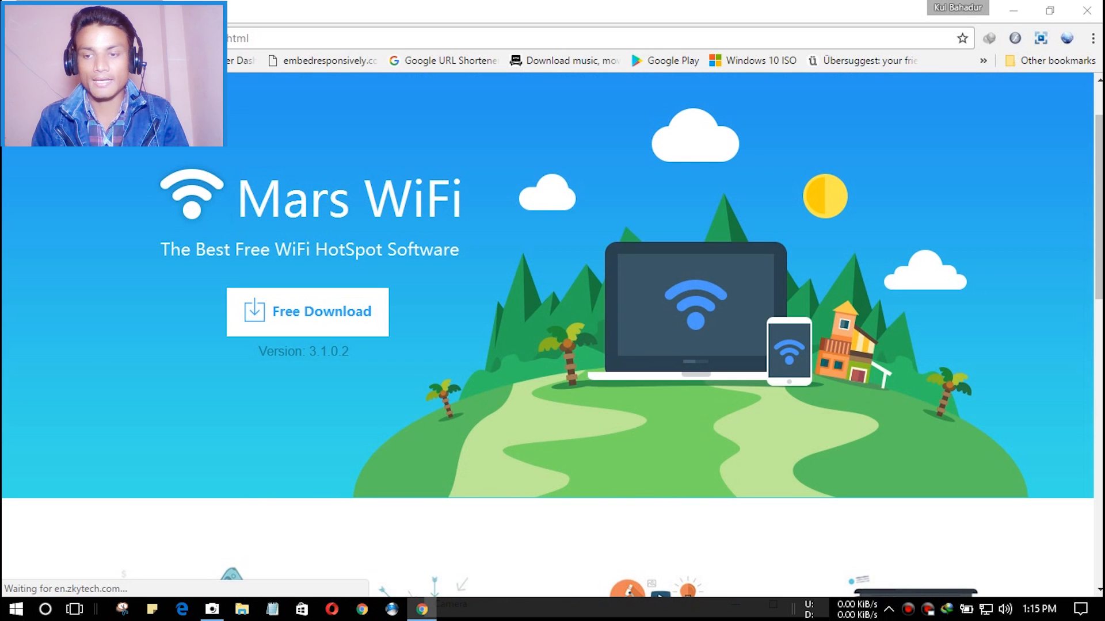
pyautogui.click(307, 311)
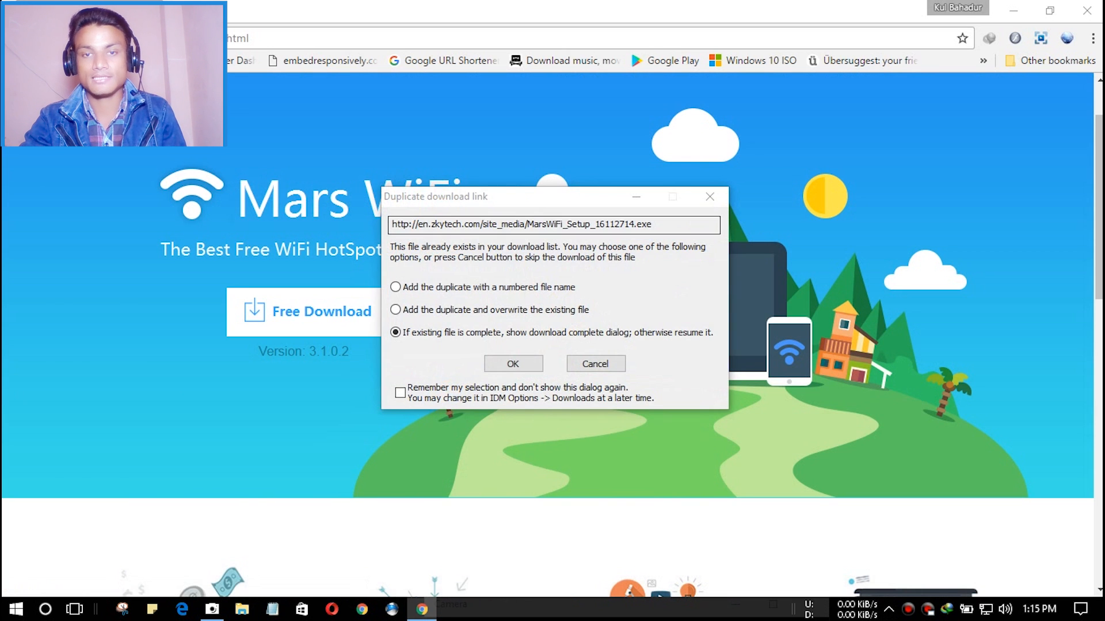
# Cancel the duplicate MarsWiFi setup download in Internet Download Manager.
pyautogui.click(512, 364)
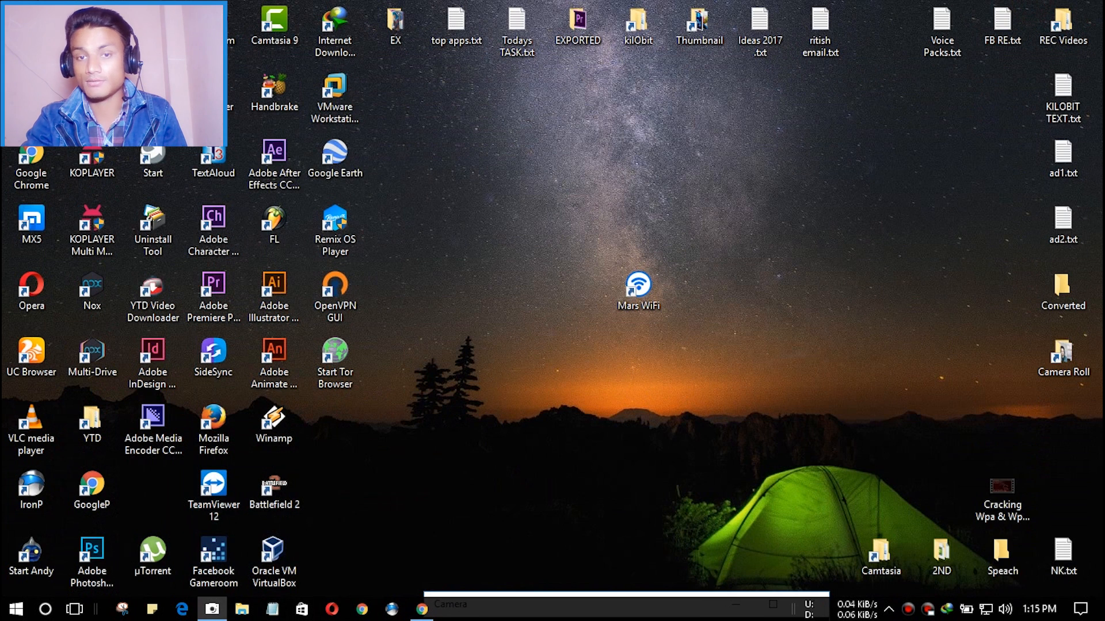
# Launch Mars WiFi from its desktop shortcut and dismiss the 'WiFi Hotspot Started' notice.
pyautogui.click(637, 289)
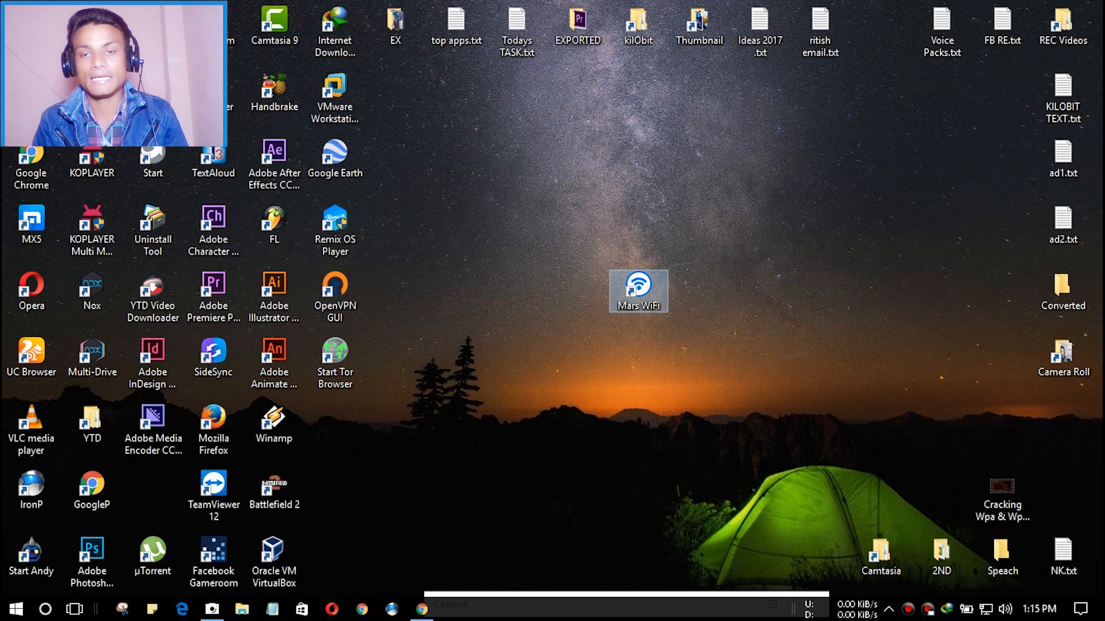
pyautogui.doubleClick(637, 291)
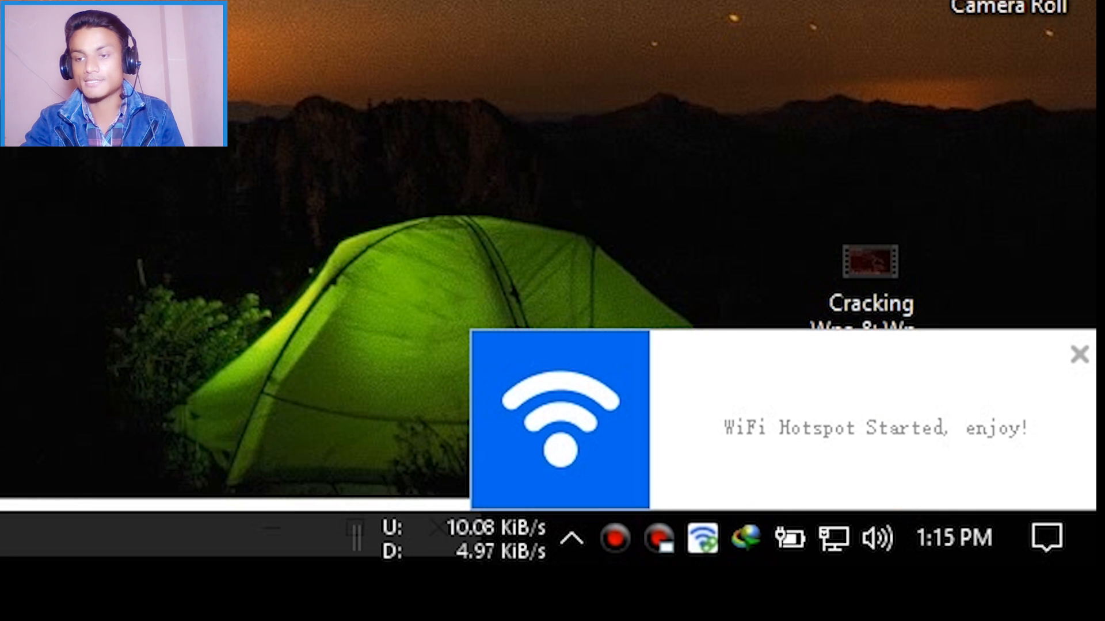
pyautogui.moveTo(701, 539)
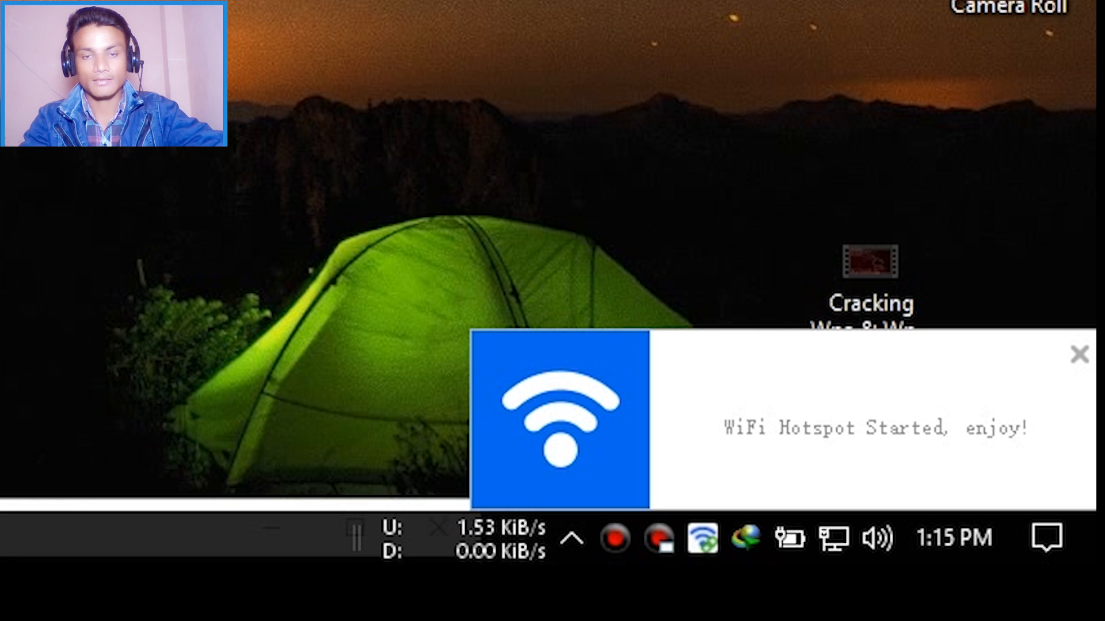
pyautogui.click(1079, 355)
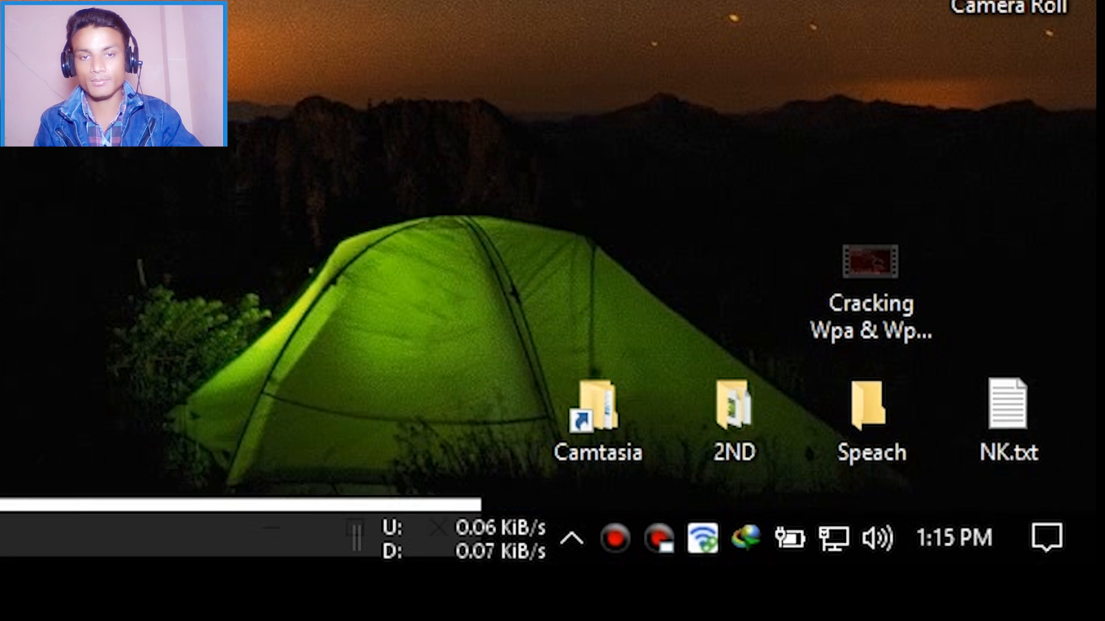
# Open Mars WiFi from the system tray and show options for the KB PHONE device.
pyautogui.click(699, 541)
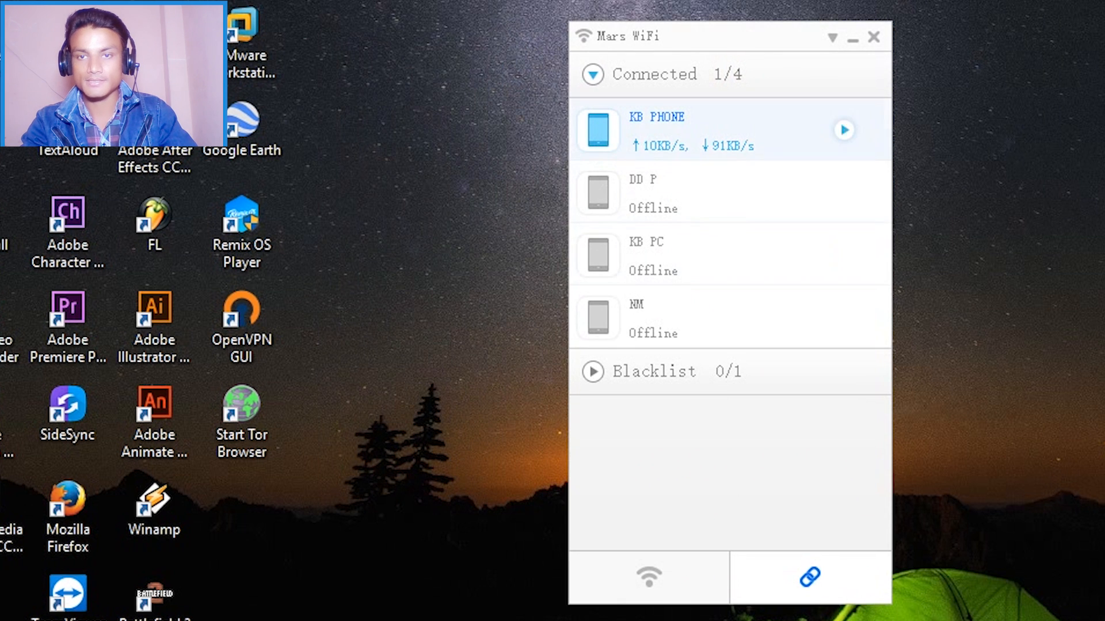
pyautogui.rightClick(704, 130)
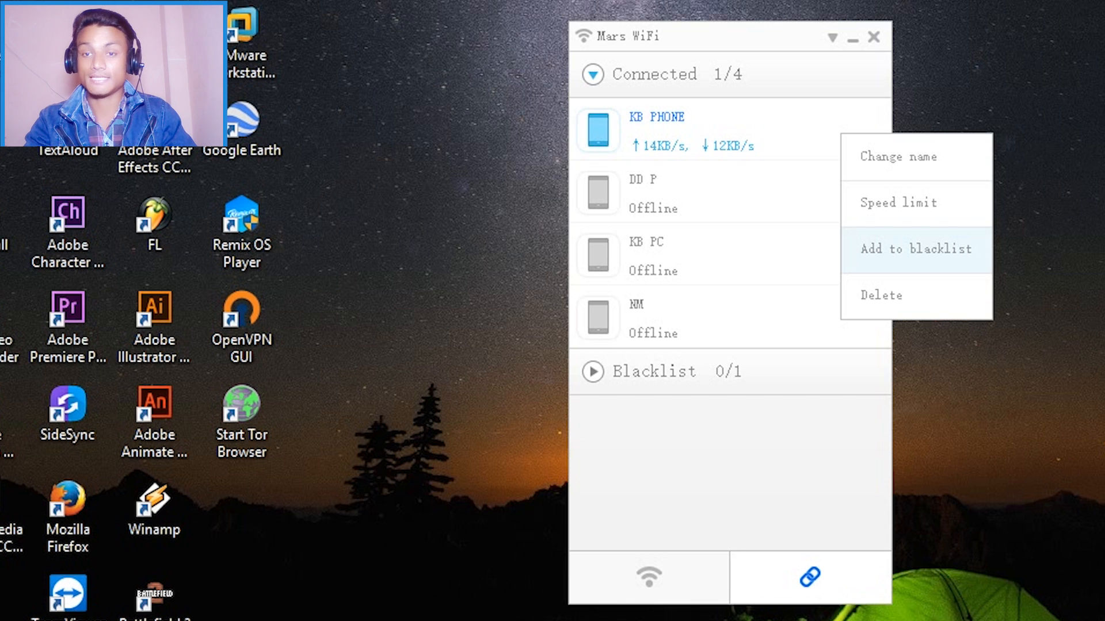
pyautogui.click(897, 203)
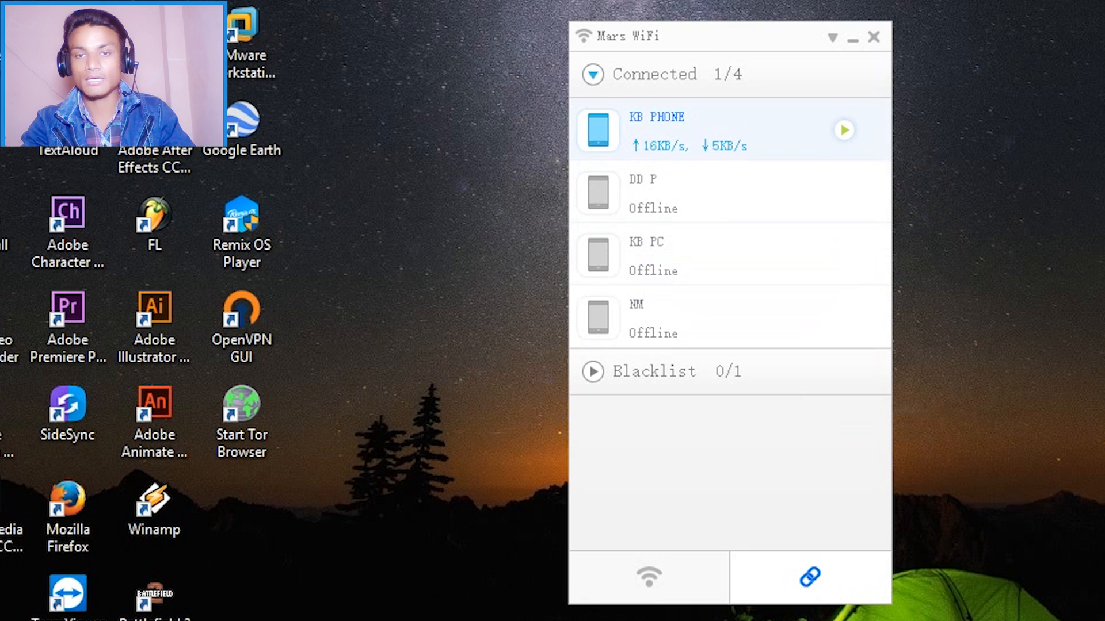
pyautogui.click(656, 116)
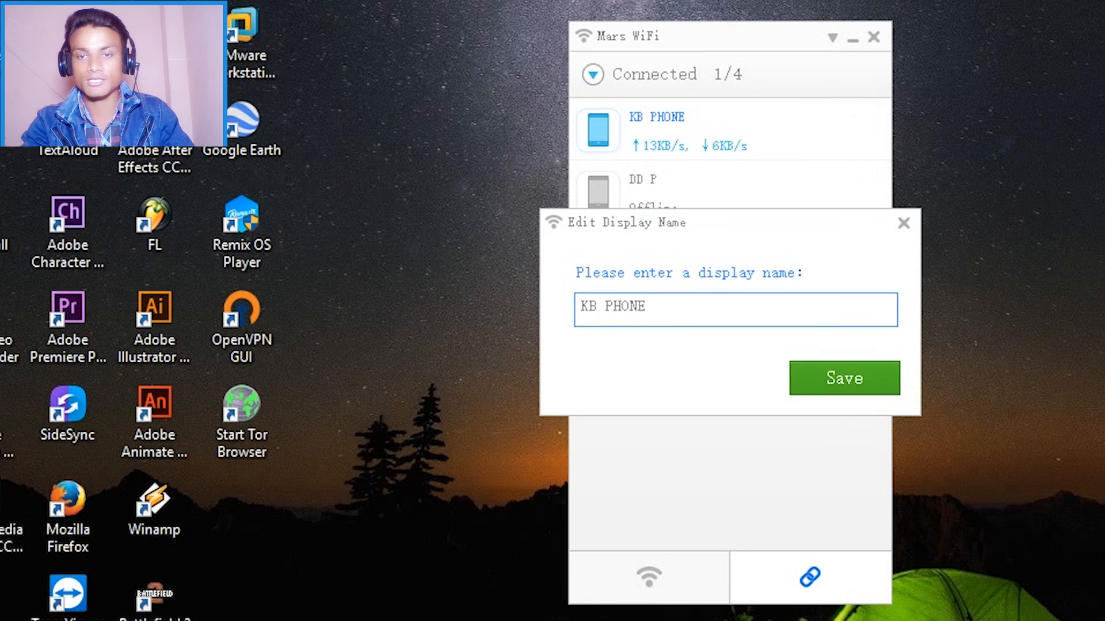
pyautogui.click(842, 379)
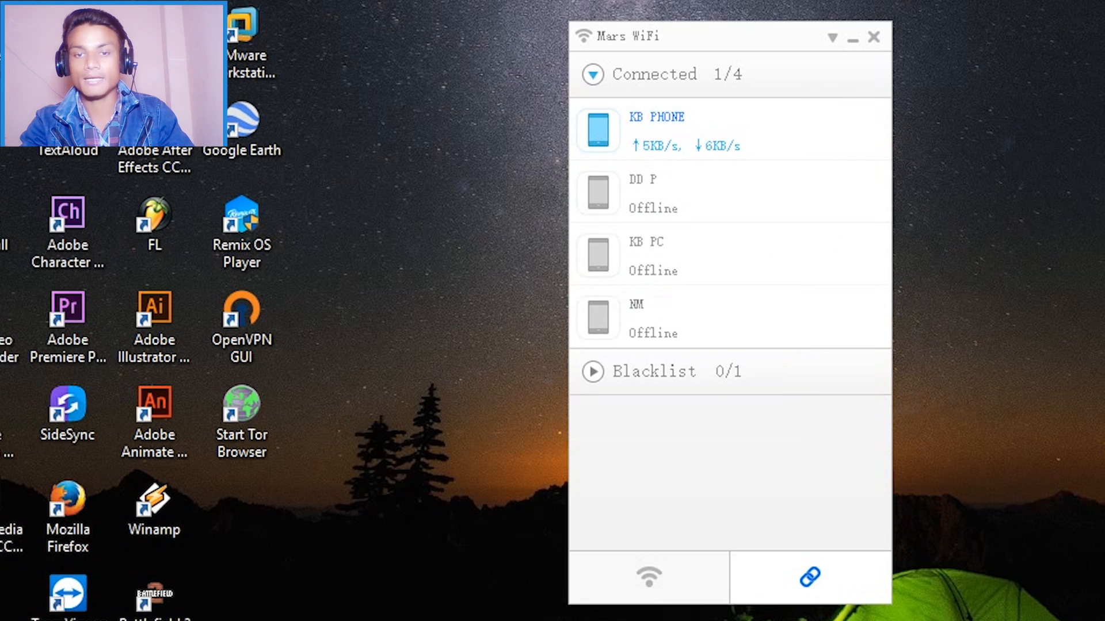
pyautogui.click(593, 371)
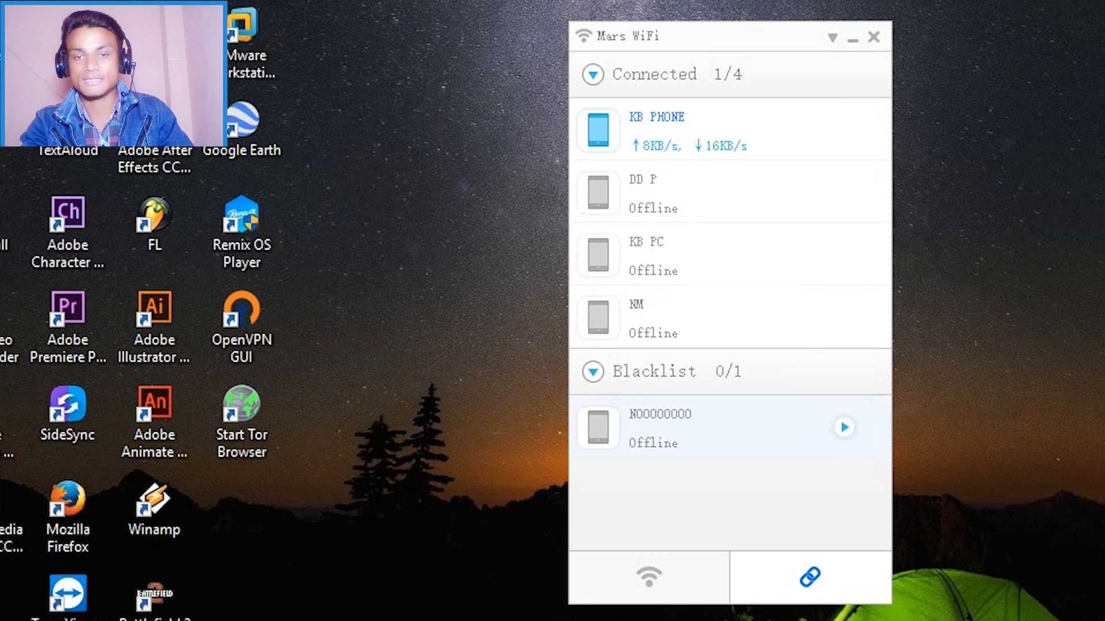
pyautogui.click(592, 371)
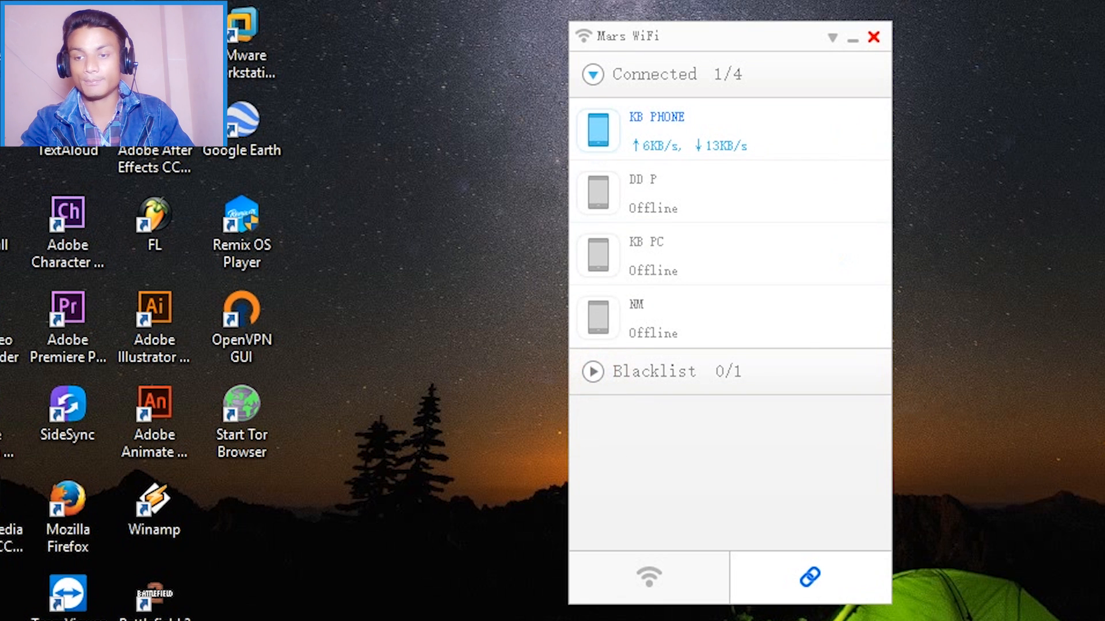